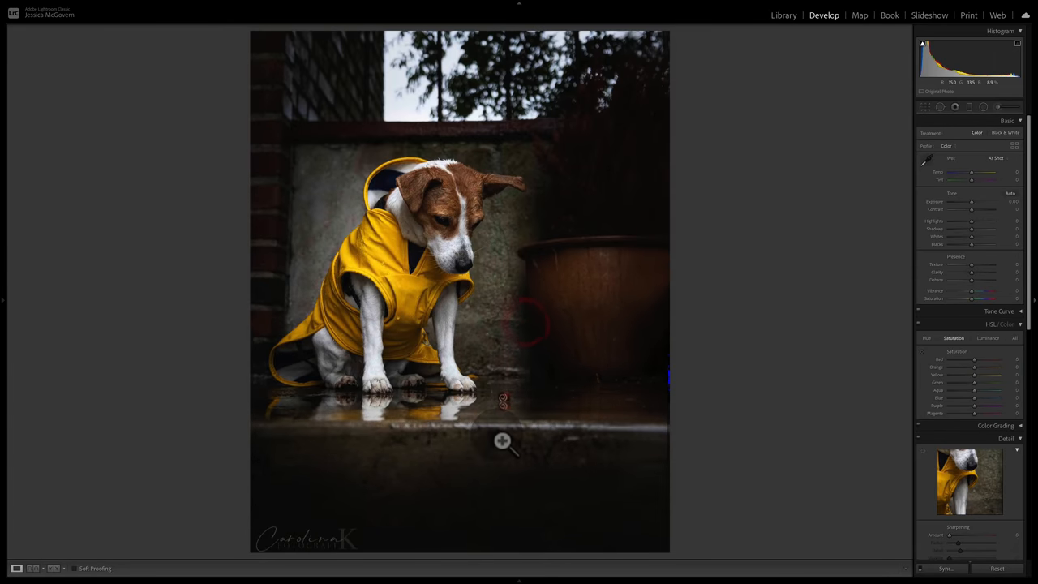
mouse_move(349, 136)
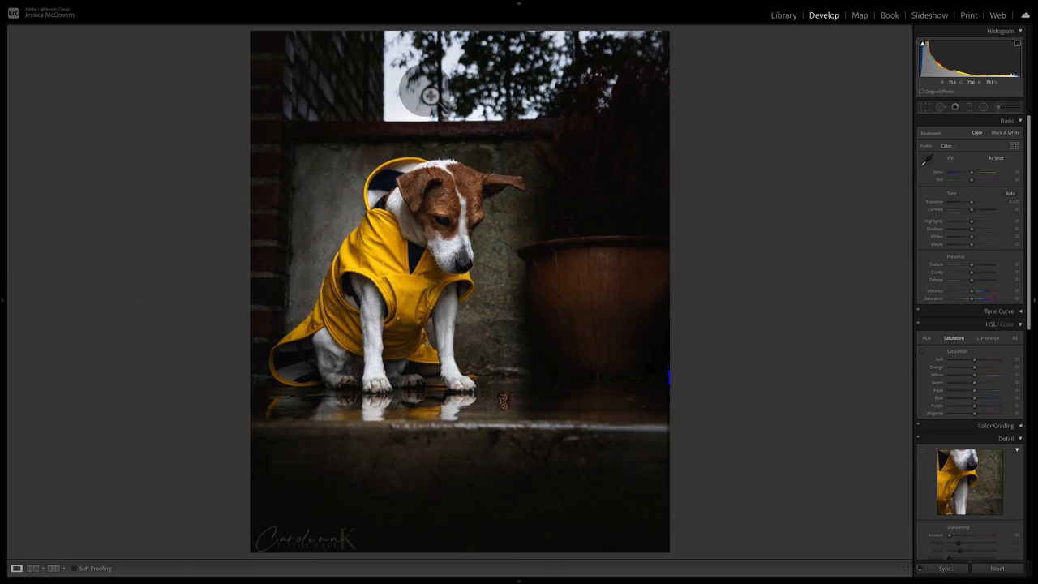
mouse_move(673, 300)
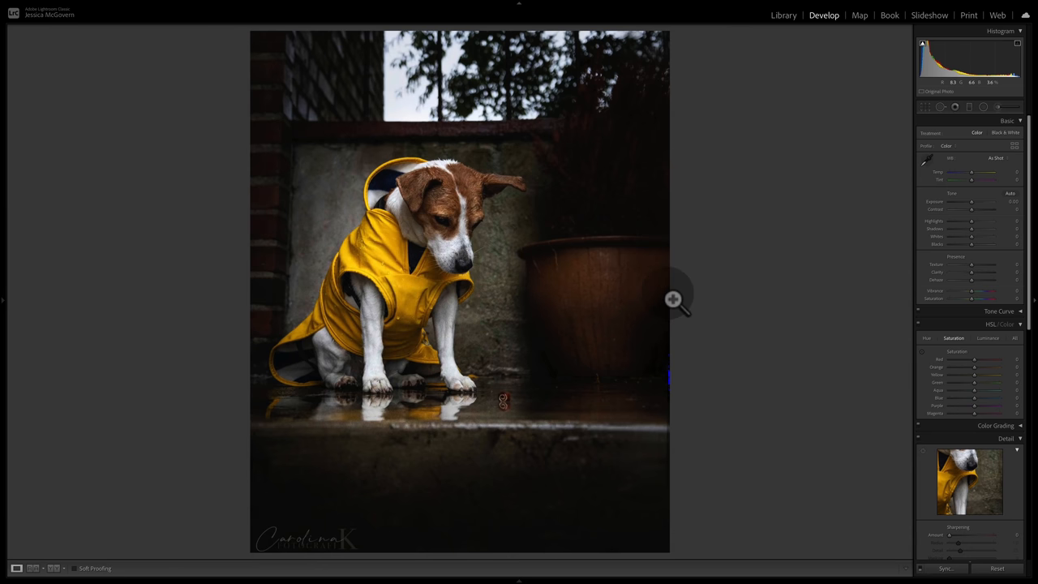
mouse_move(761, 262)
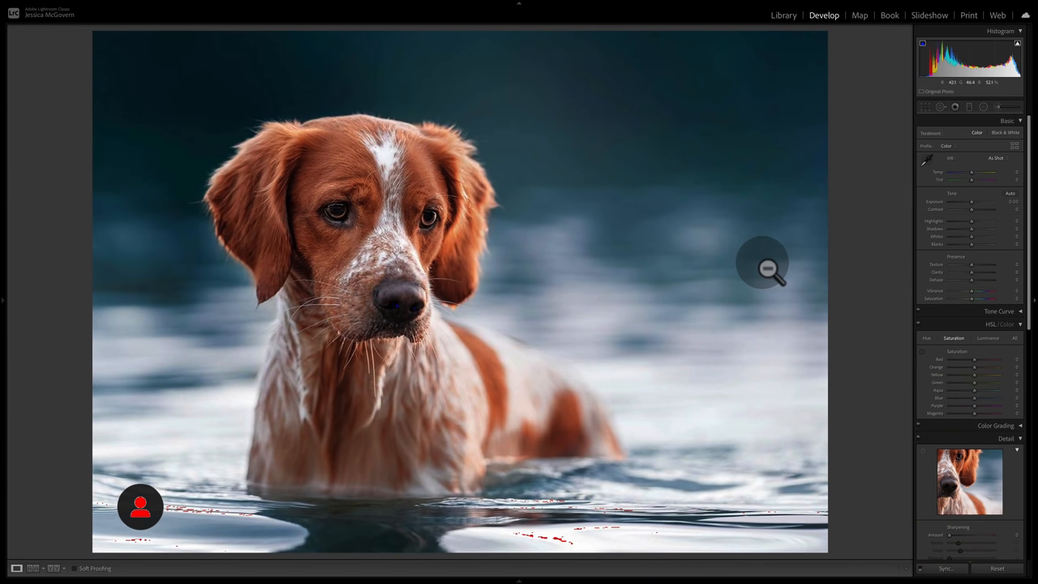
mouse_move(93, 509)
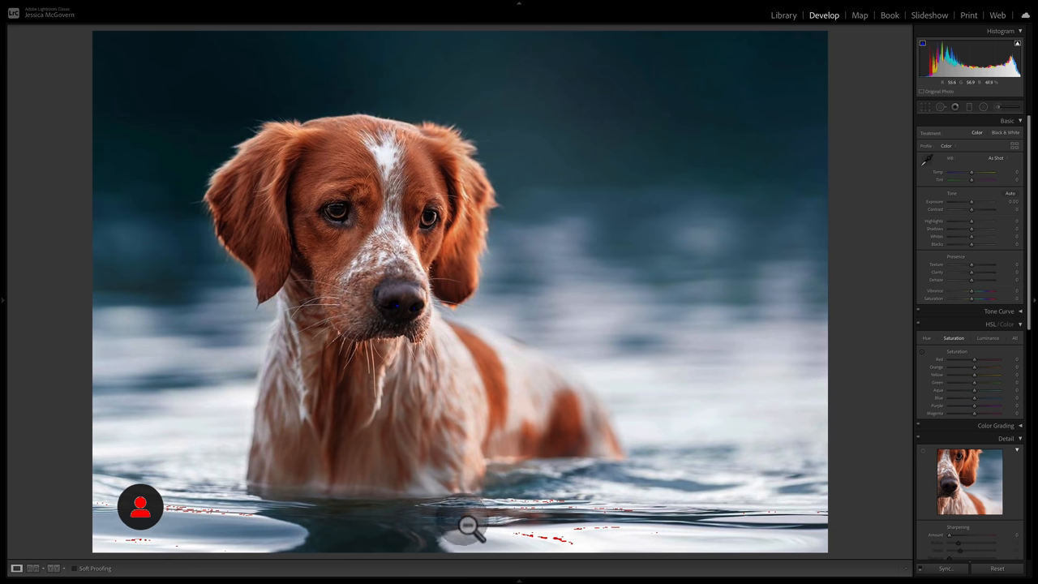
mouse_move(860, 523)
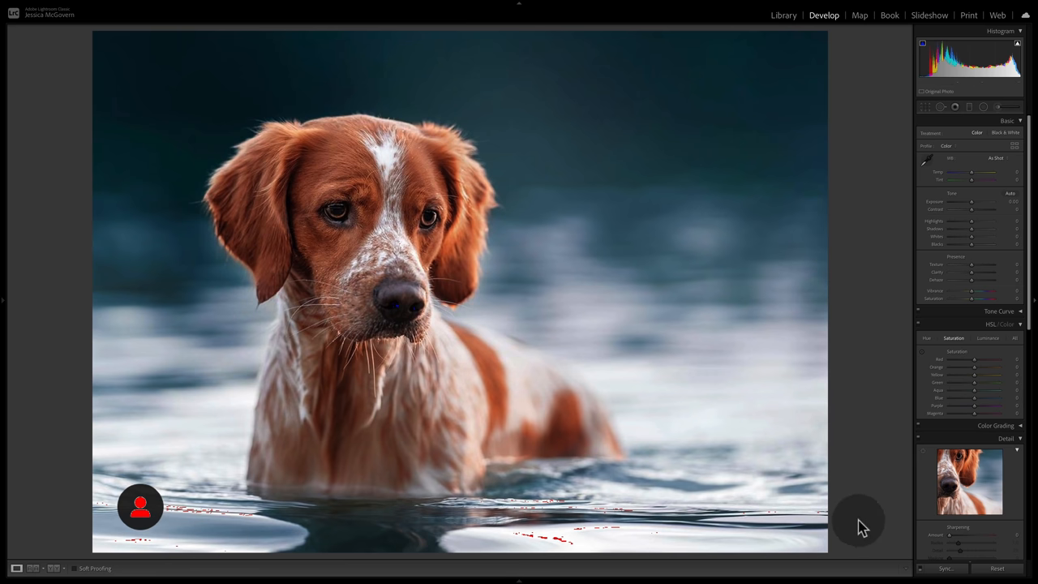
mouse_move(397, 381)
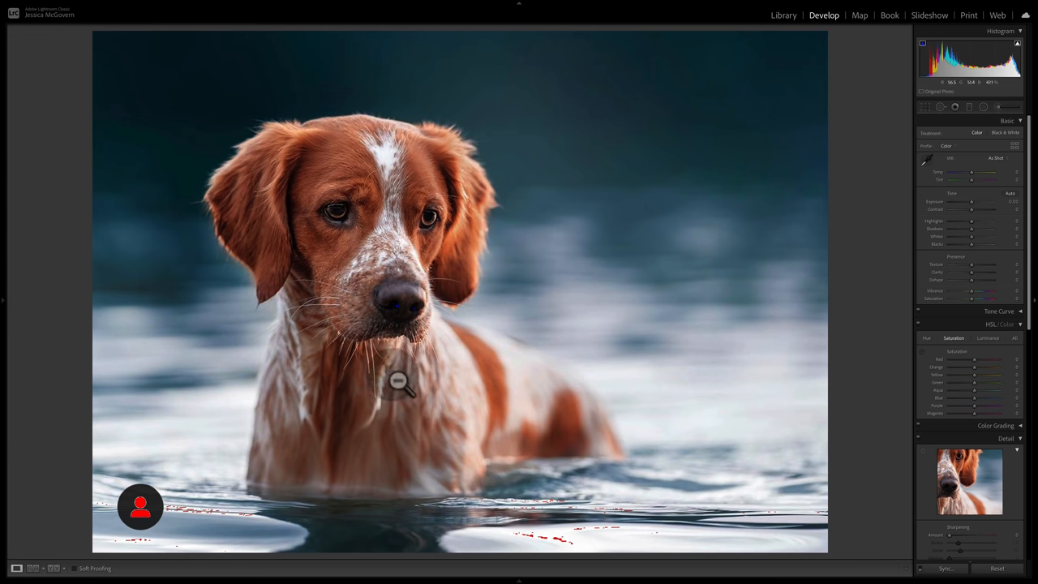
mouse_move(343, 217)
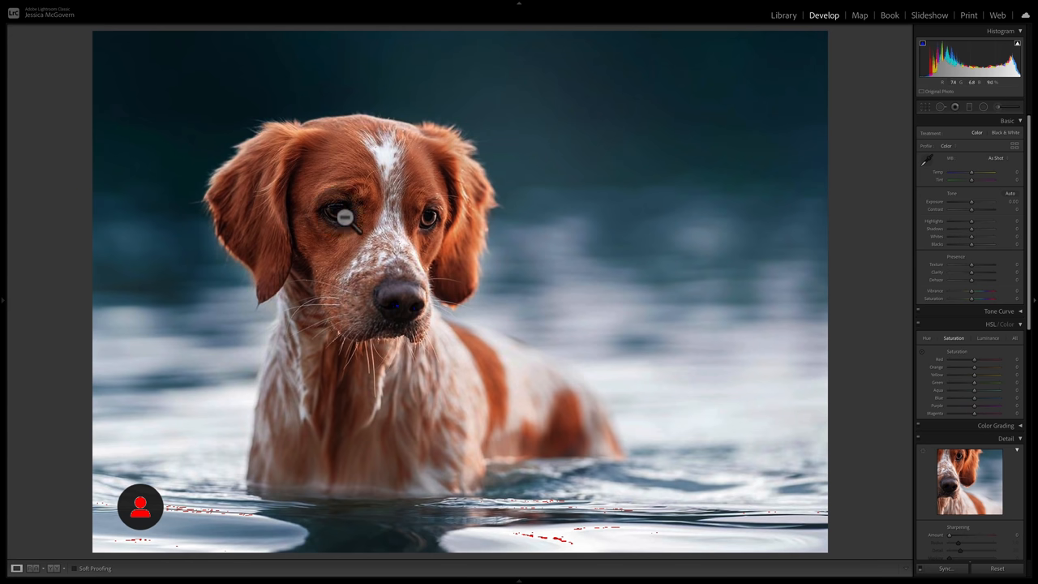
mouse_move(373, 192)
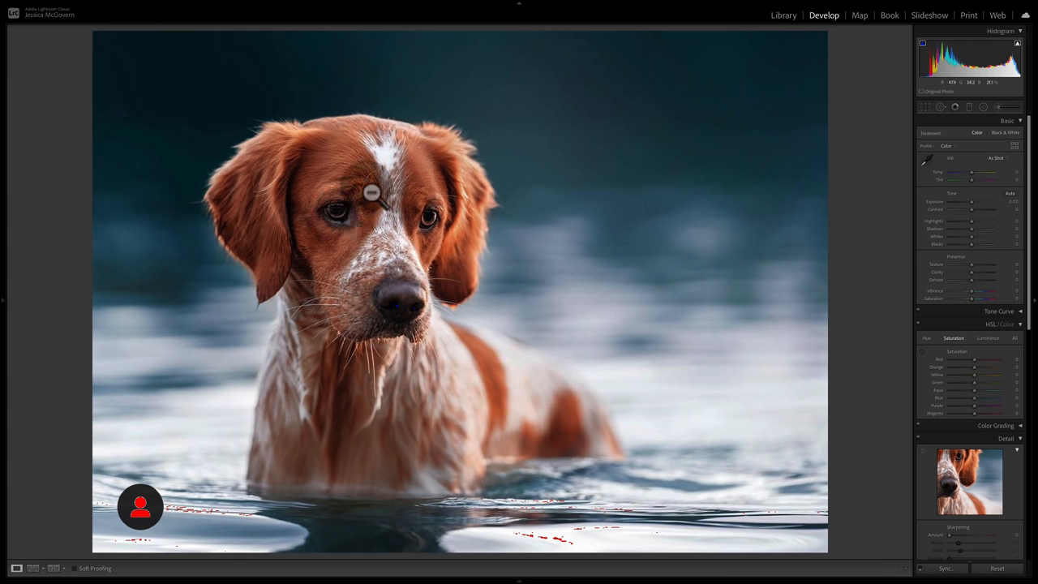